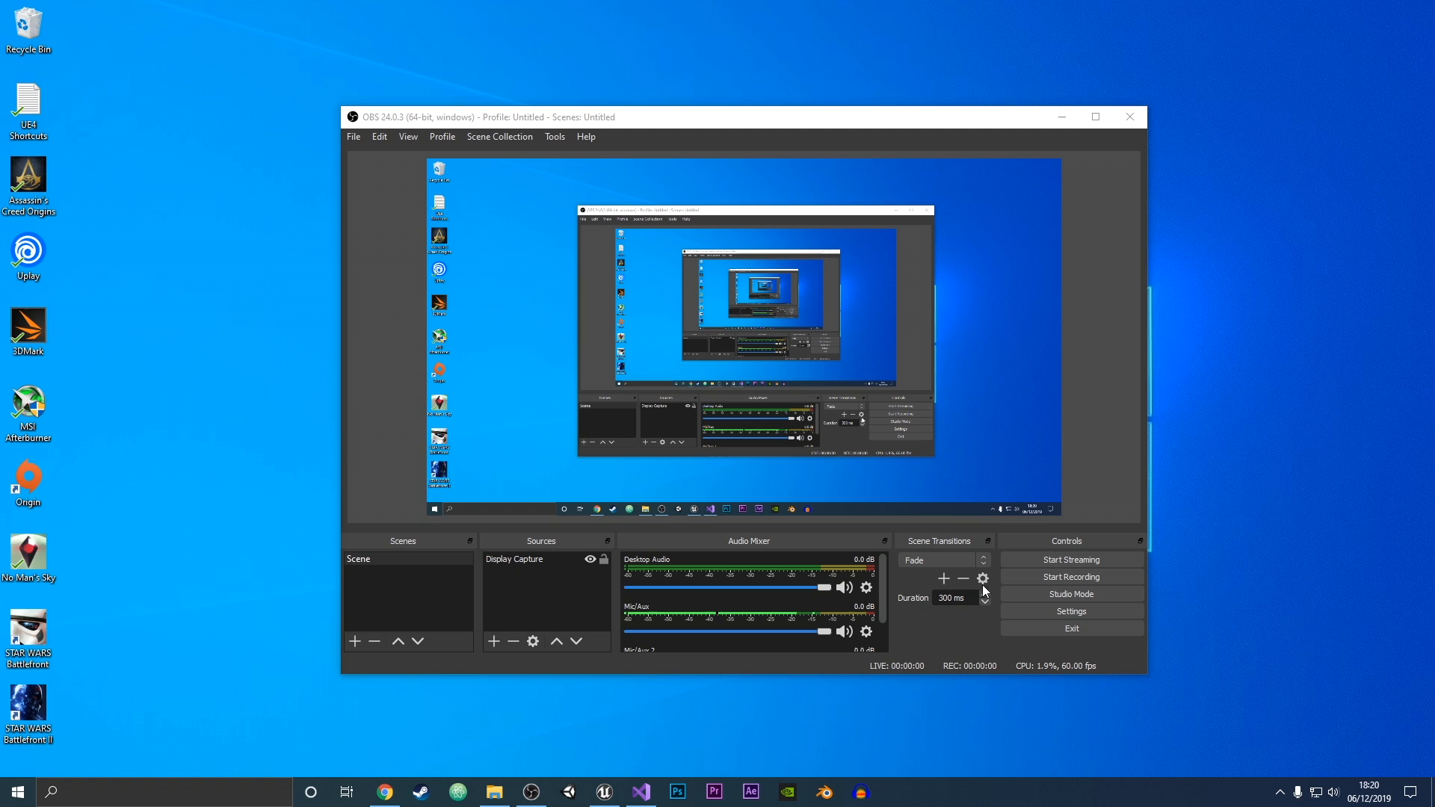
pyautogui.moveTo(954, 615)
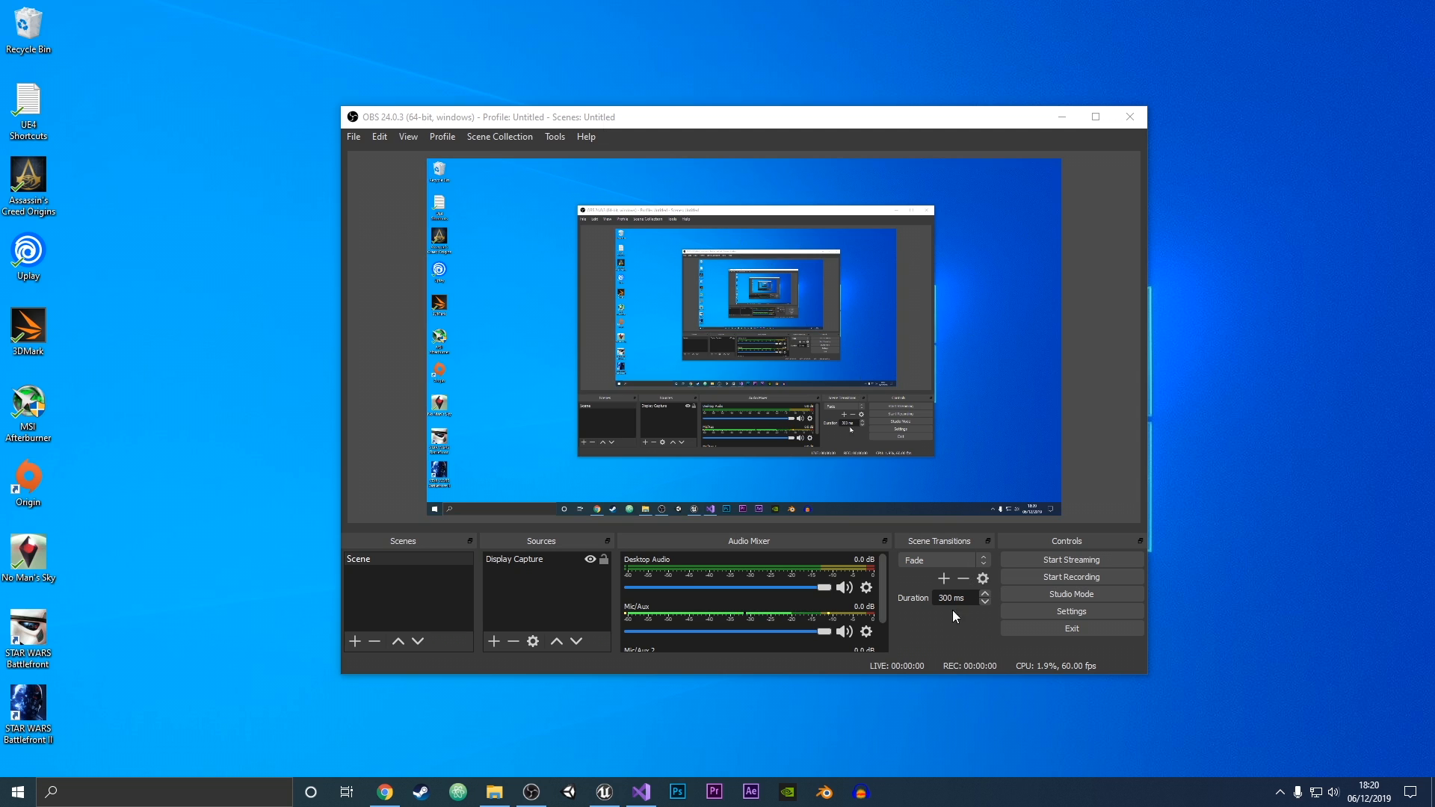
# Step: Check the mic properties: Mic/Aux is a Blue Snowball, Mic/Aux 2 a Yeti Nano
pyautogui.scroll(-3)
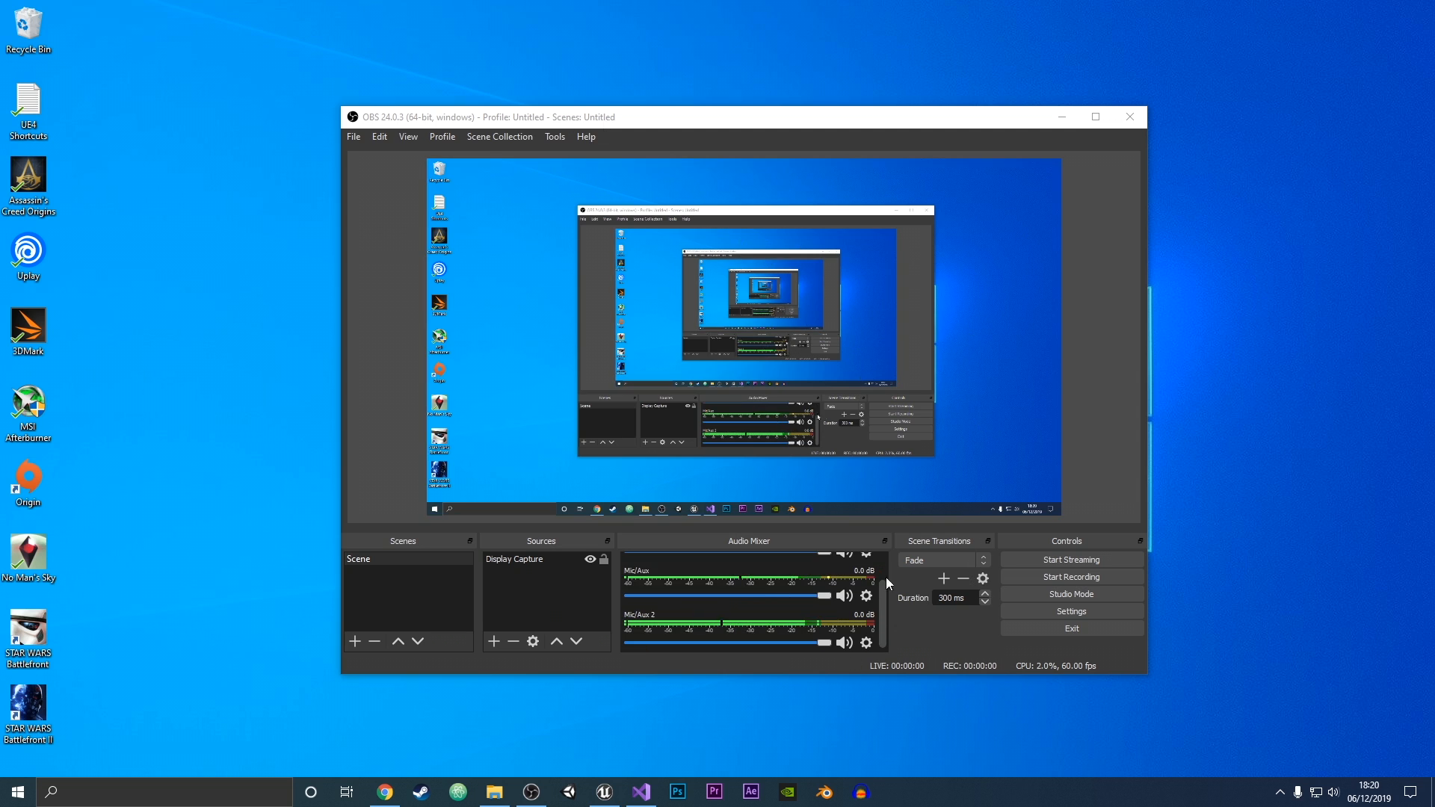
pyautogui.moveTo(885, 621)
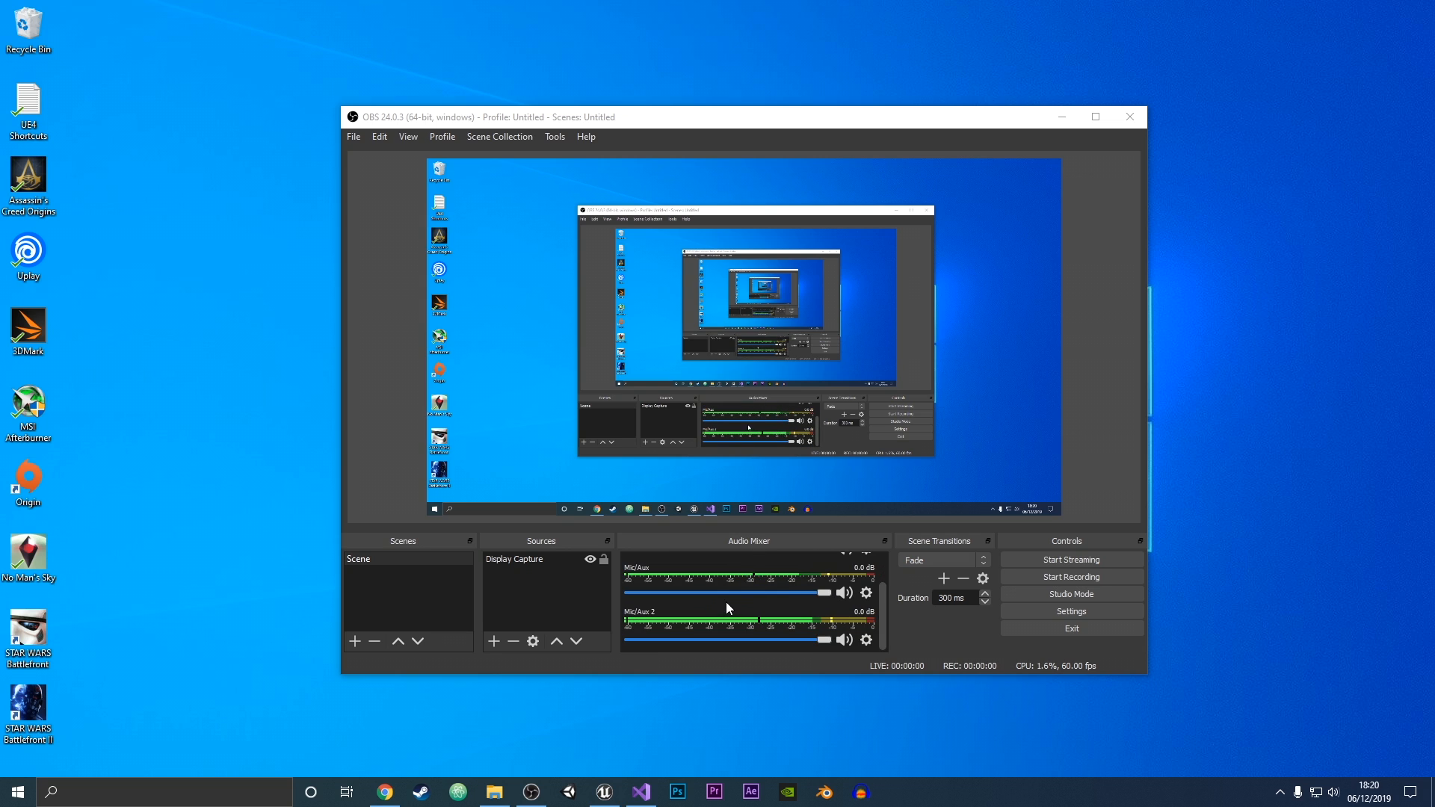
pyautogui.moveTo(761, 582)
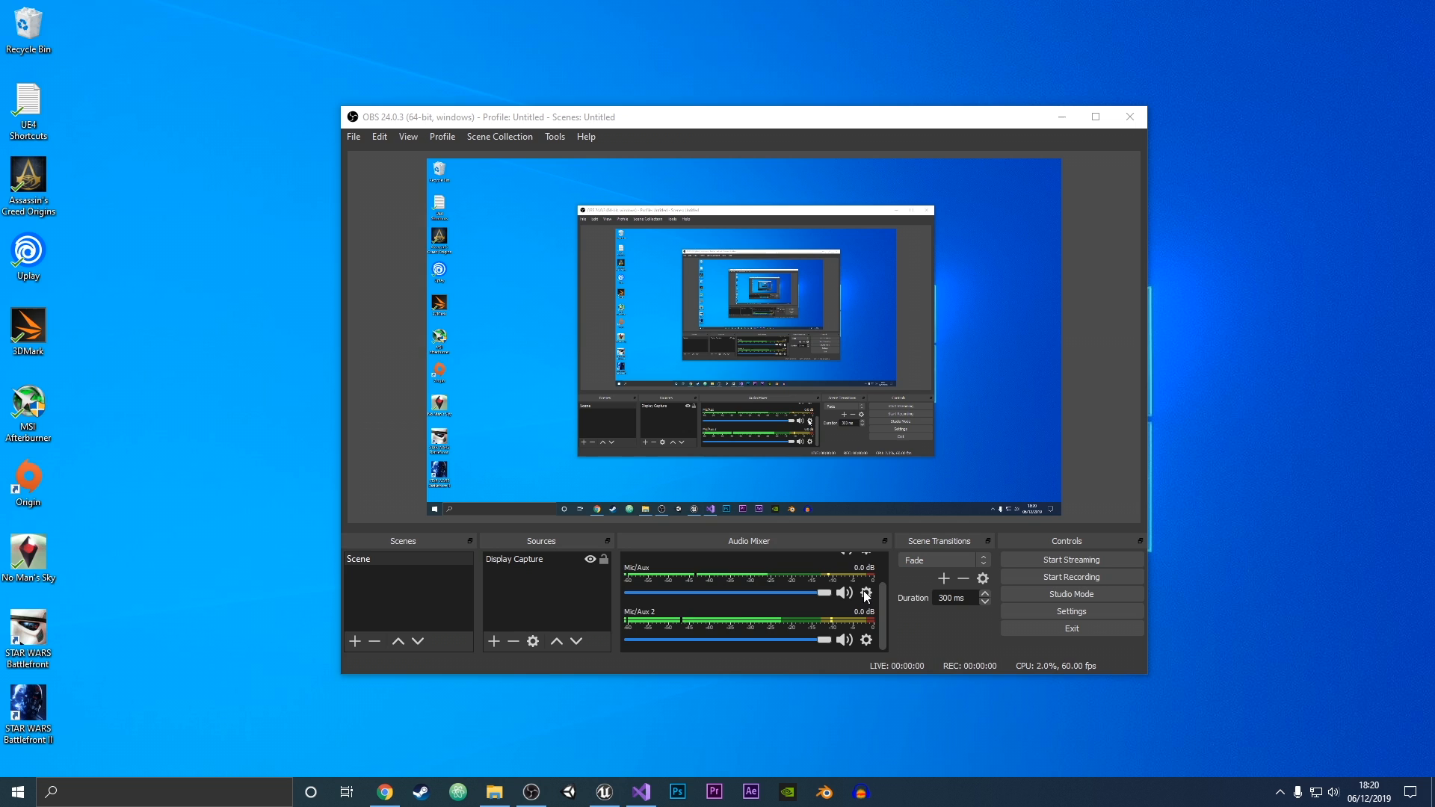
pyautogui.click(864, 592)
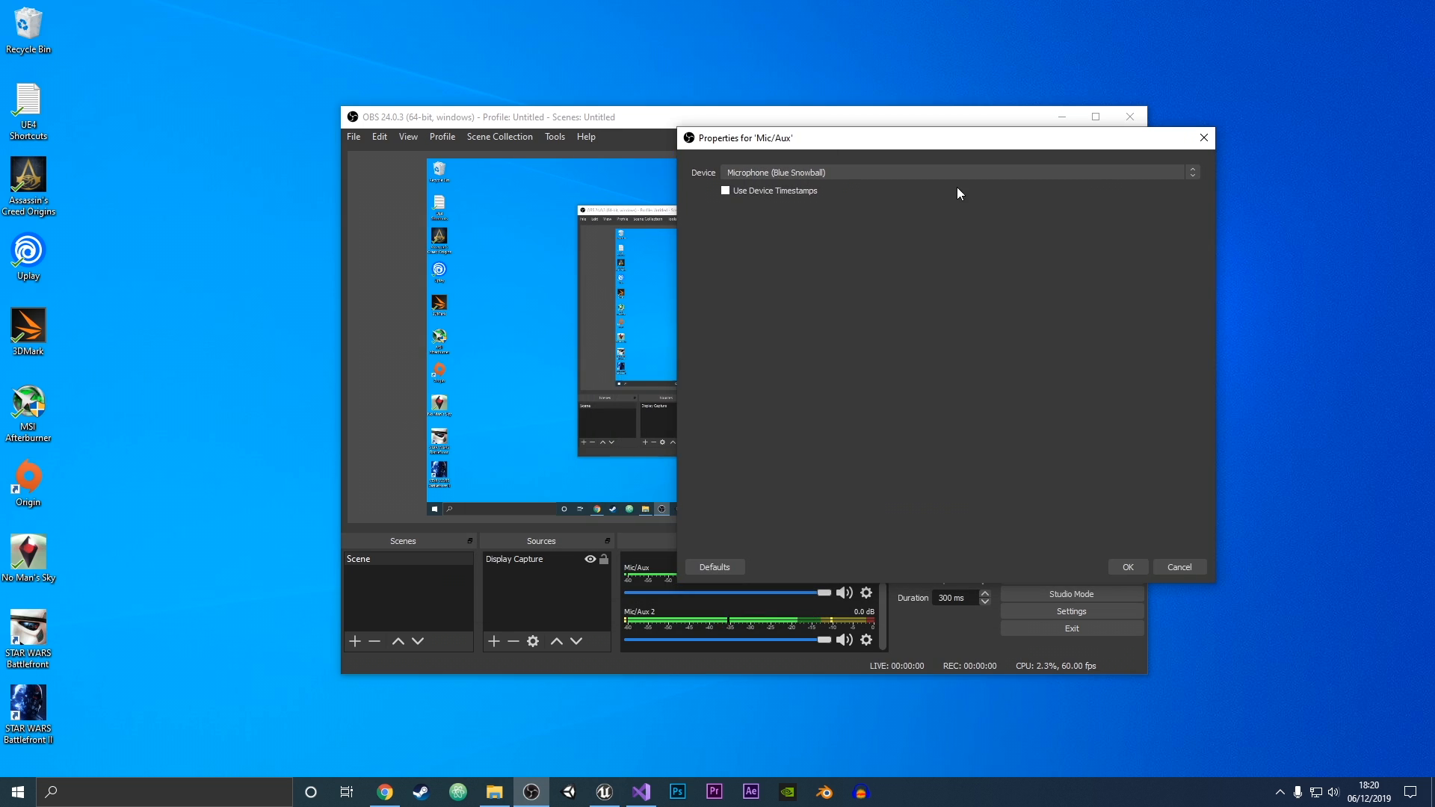
pyautogui.click(1127, 566)
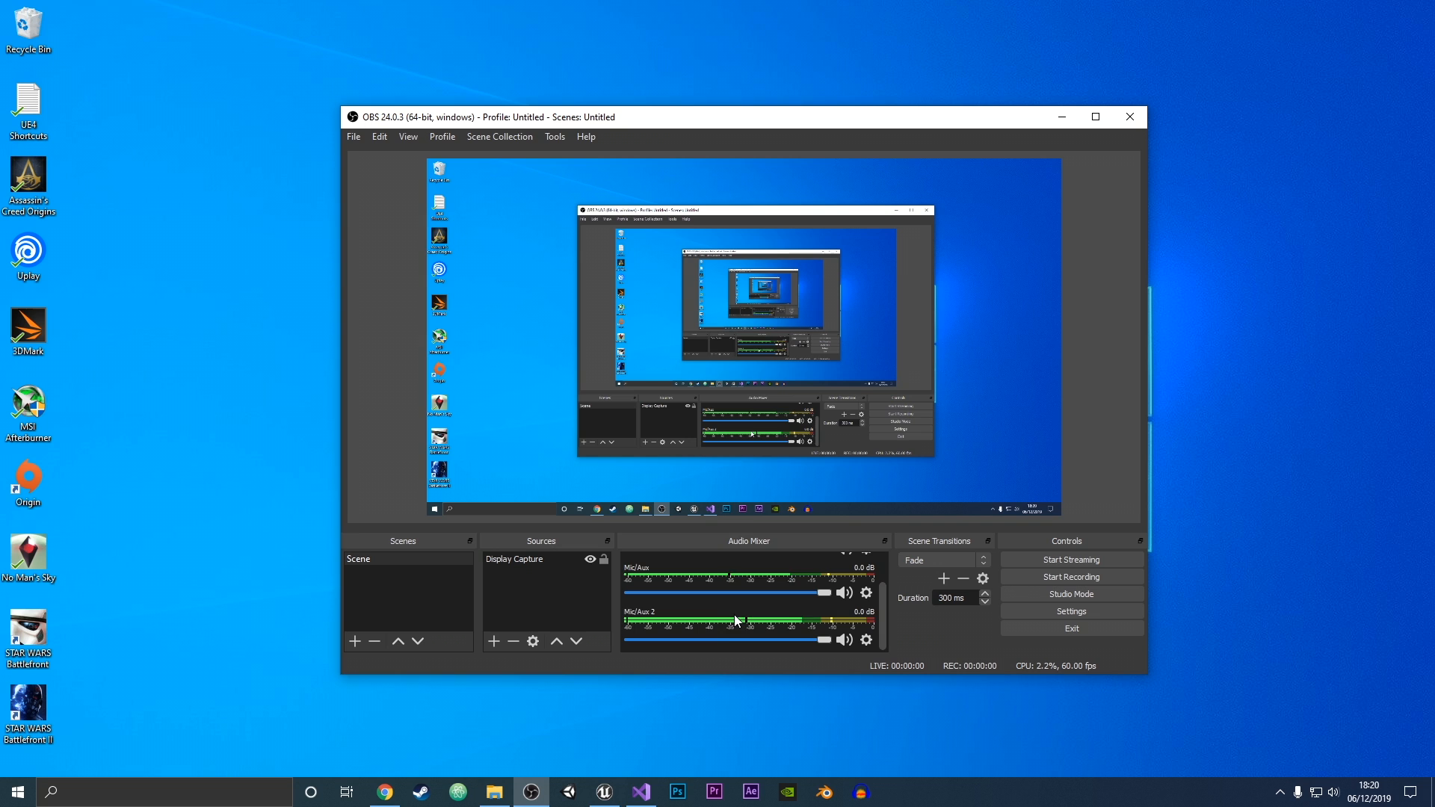
pyautogui.click(864, 639)
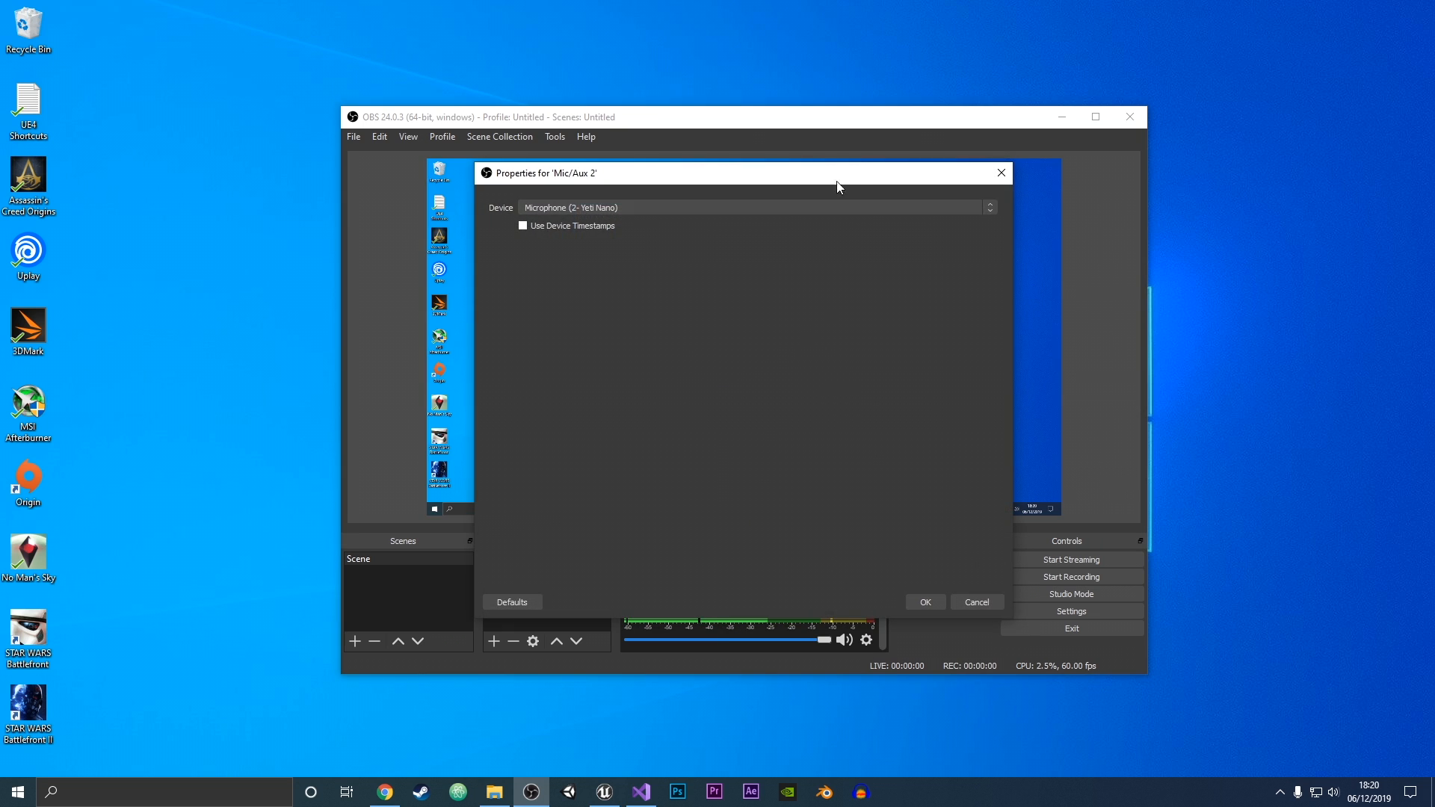
pyautogui.moveTo(1000, 173)
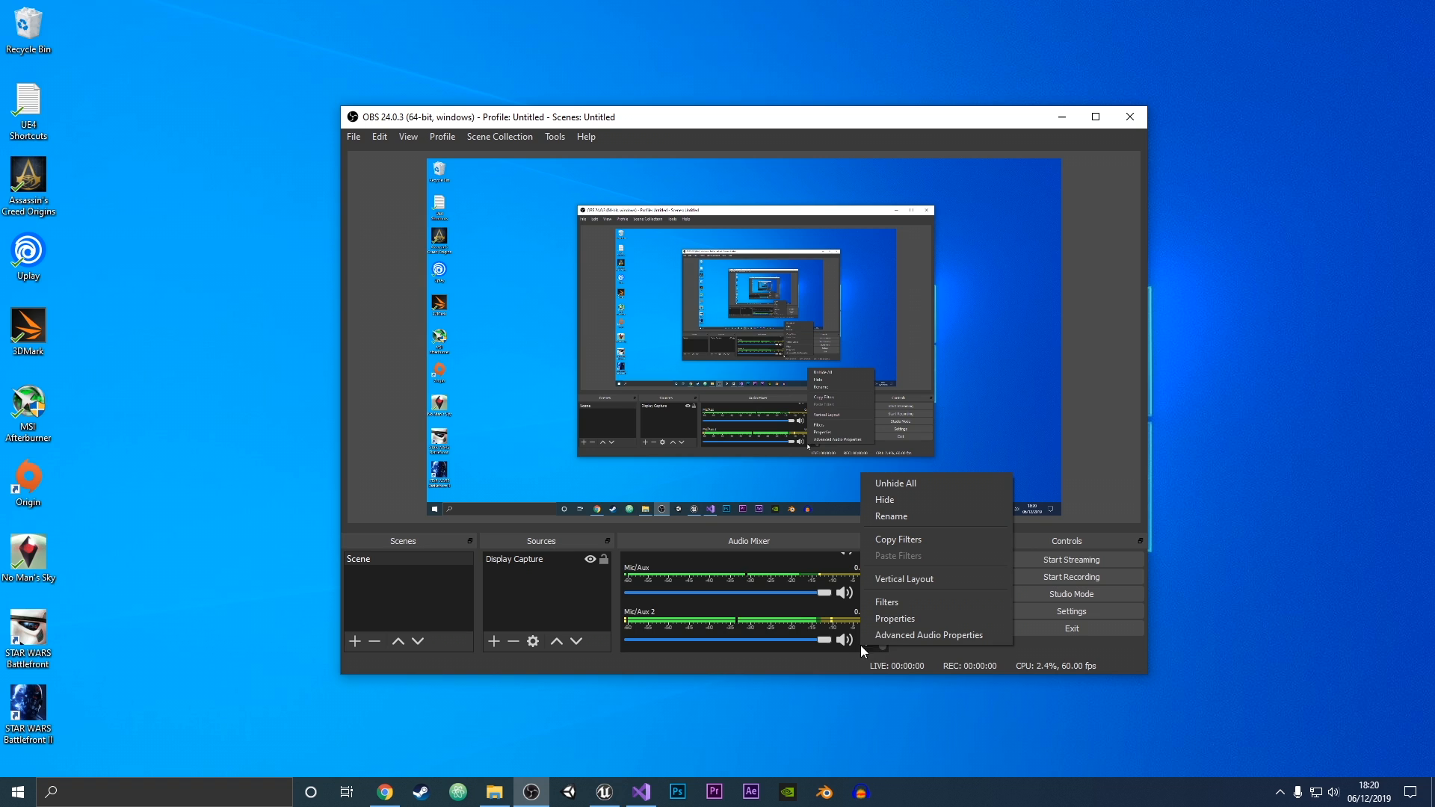
pyautogui.moveTo(926, 636)
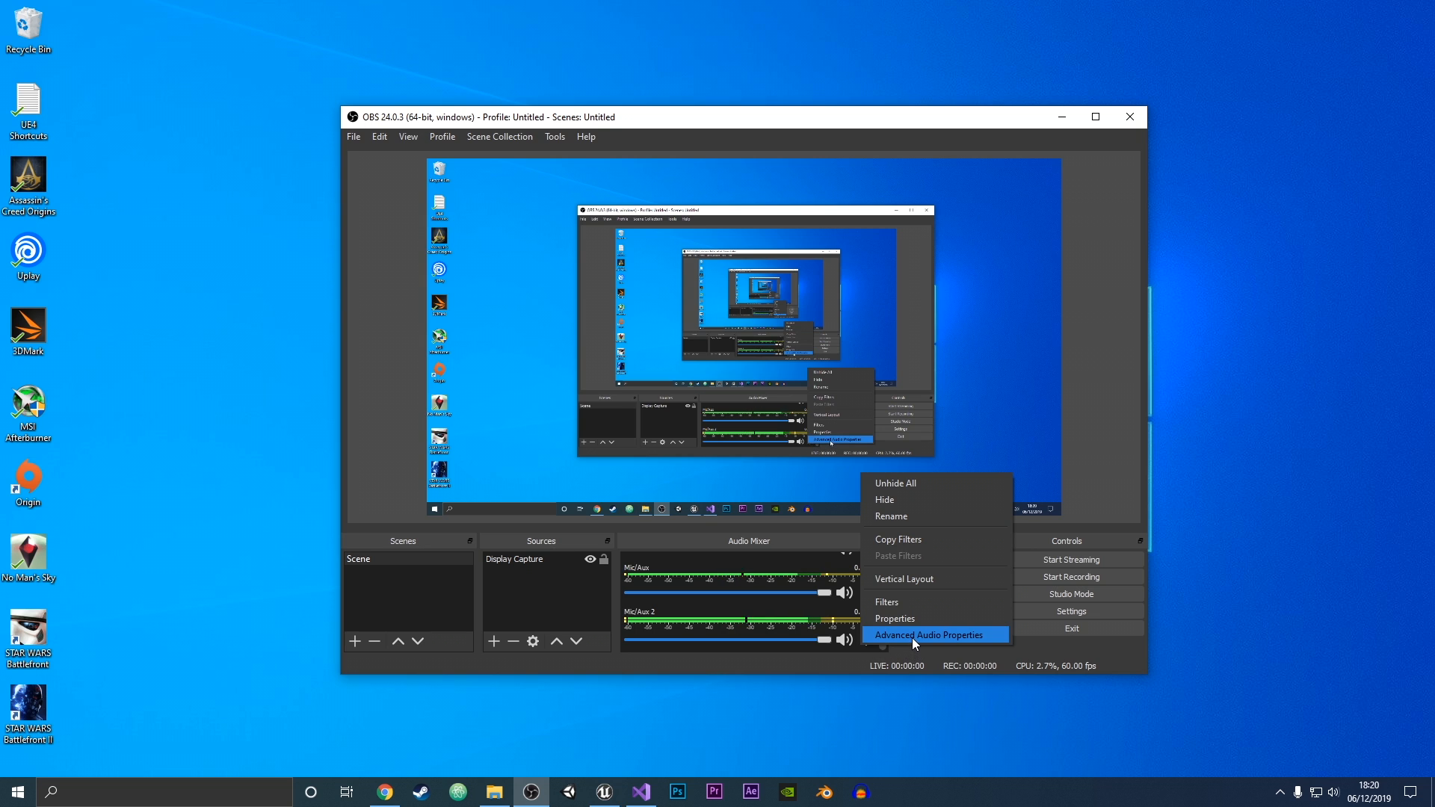
# Step: In Advanced Audio Properties, put Mic/Aux on track 2 and Mic/Aux 2 on track 3 only
pyautogui.click(929, 634)
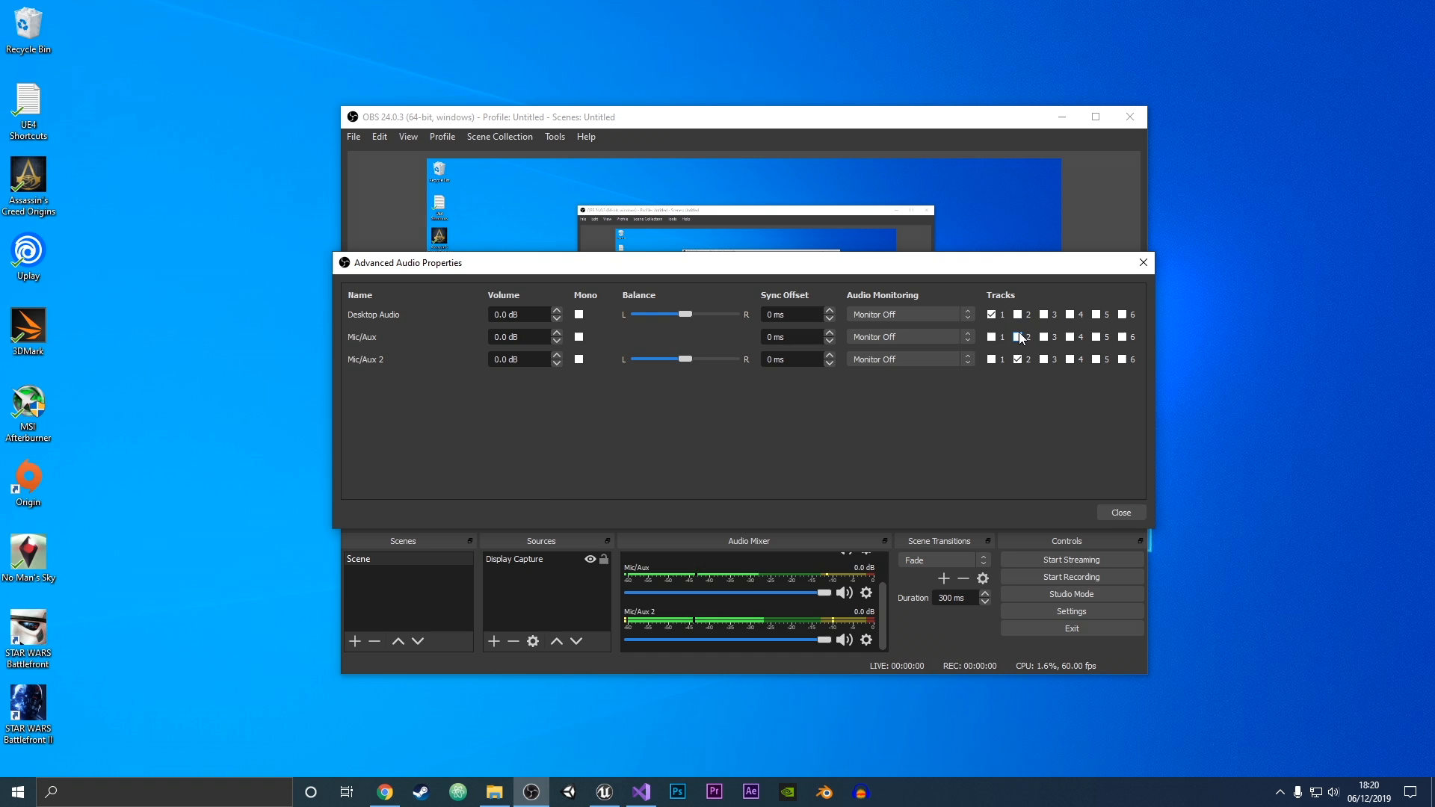
pyautogui.click(1023, 359)
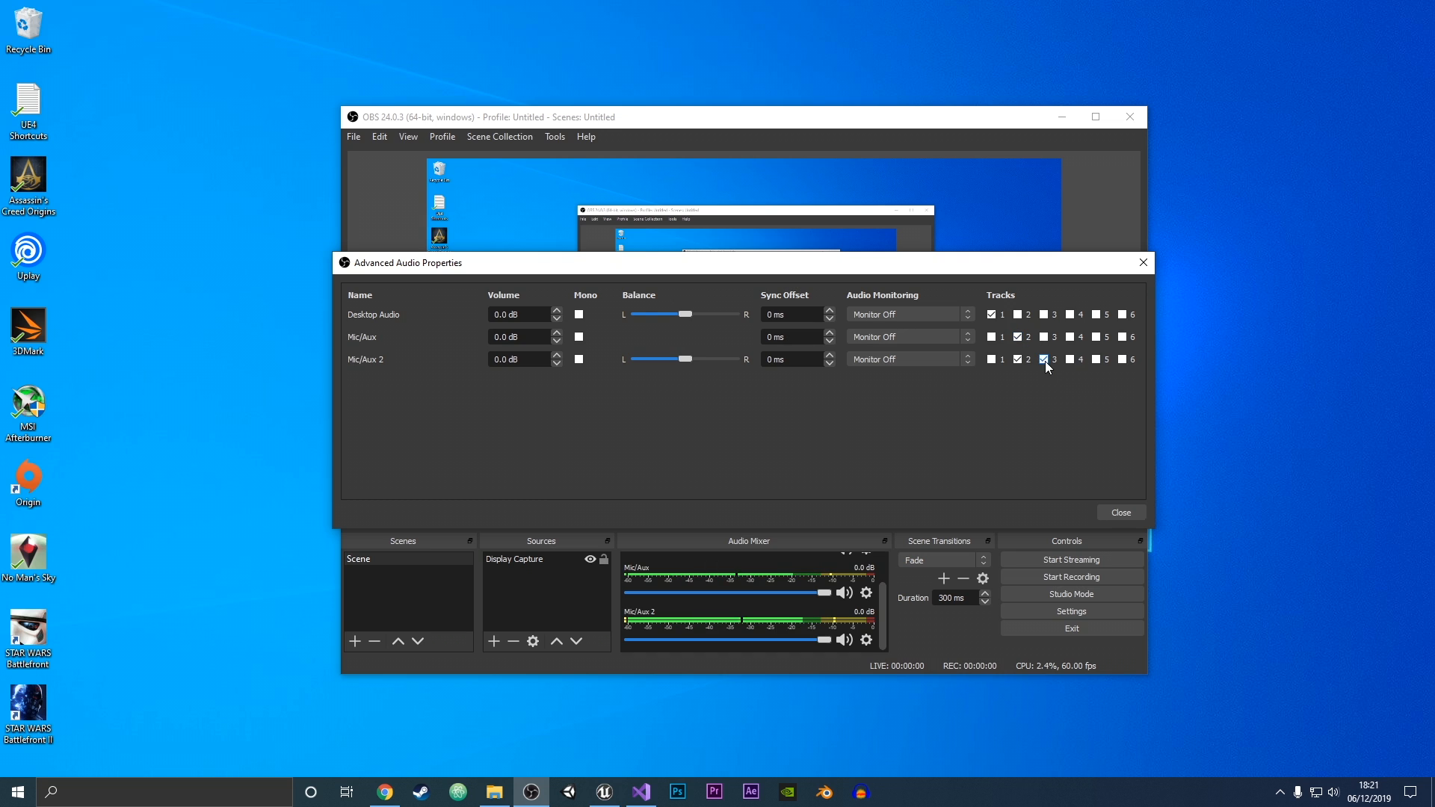
pyautogui.click(1046, 358)
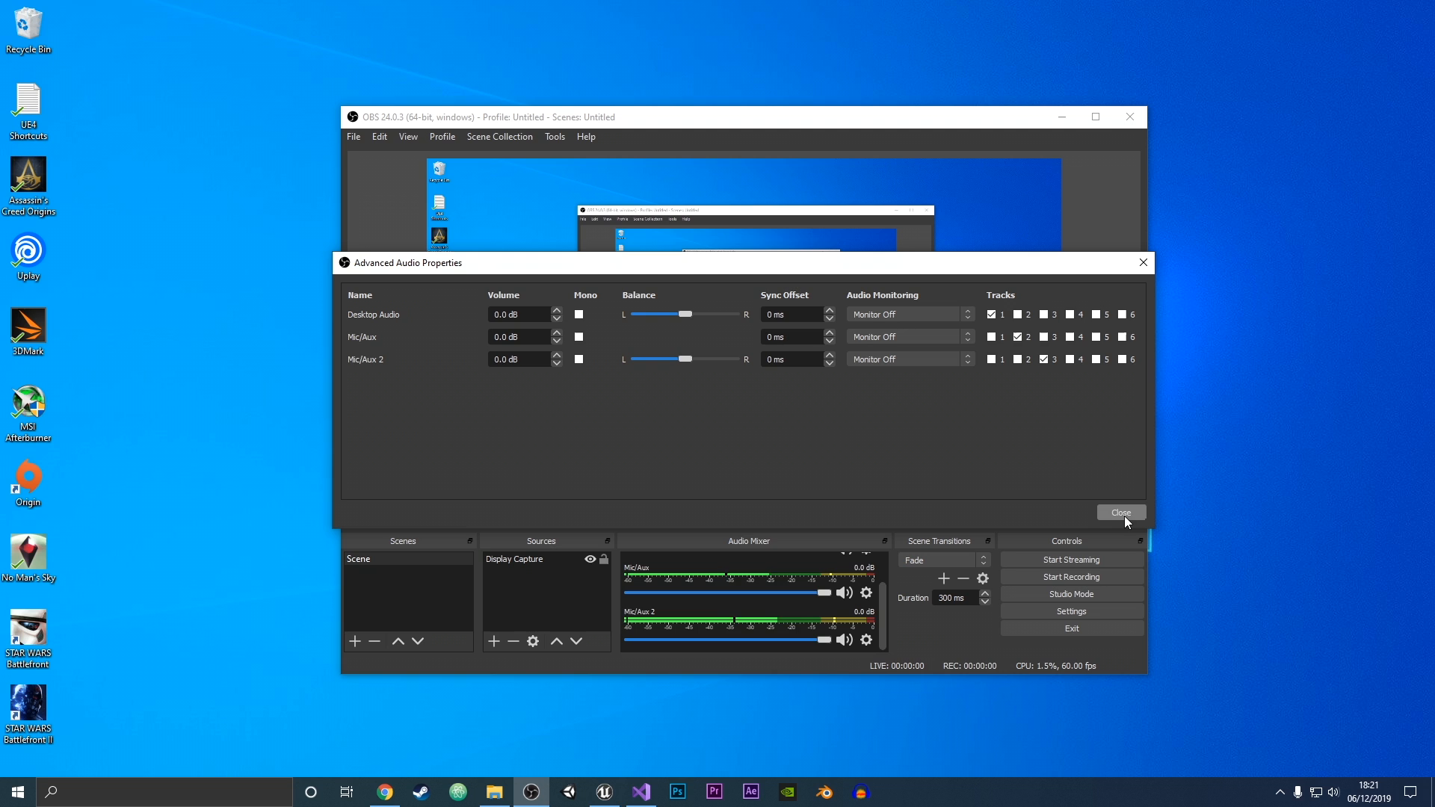
pyautogui.click(1120, 513)
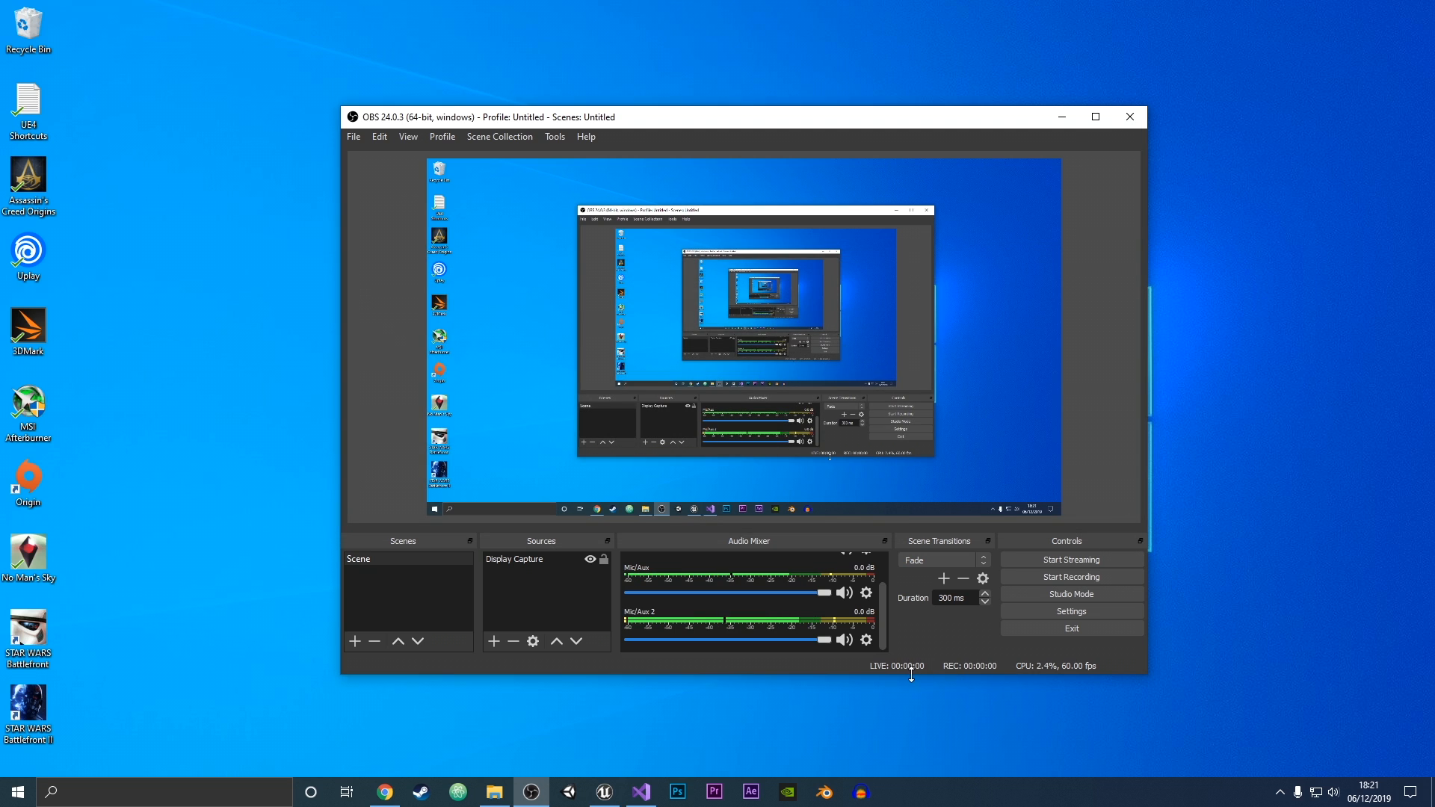
# Step: Open Settings, view the Advanced page, then the Audio page with Blue Snowball and Yeti Nano
pyautogui.click(1069, 611)
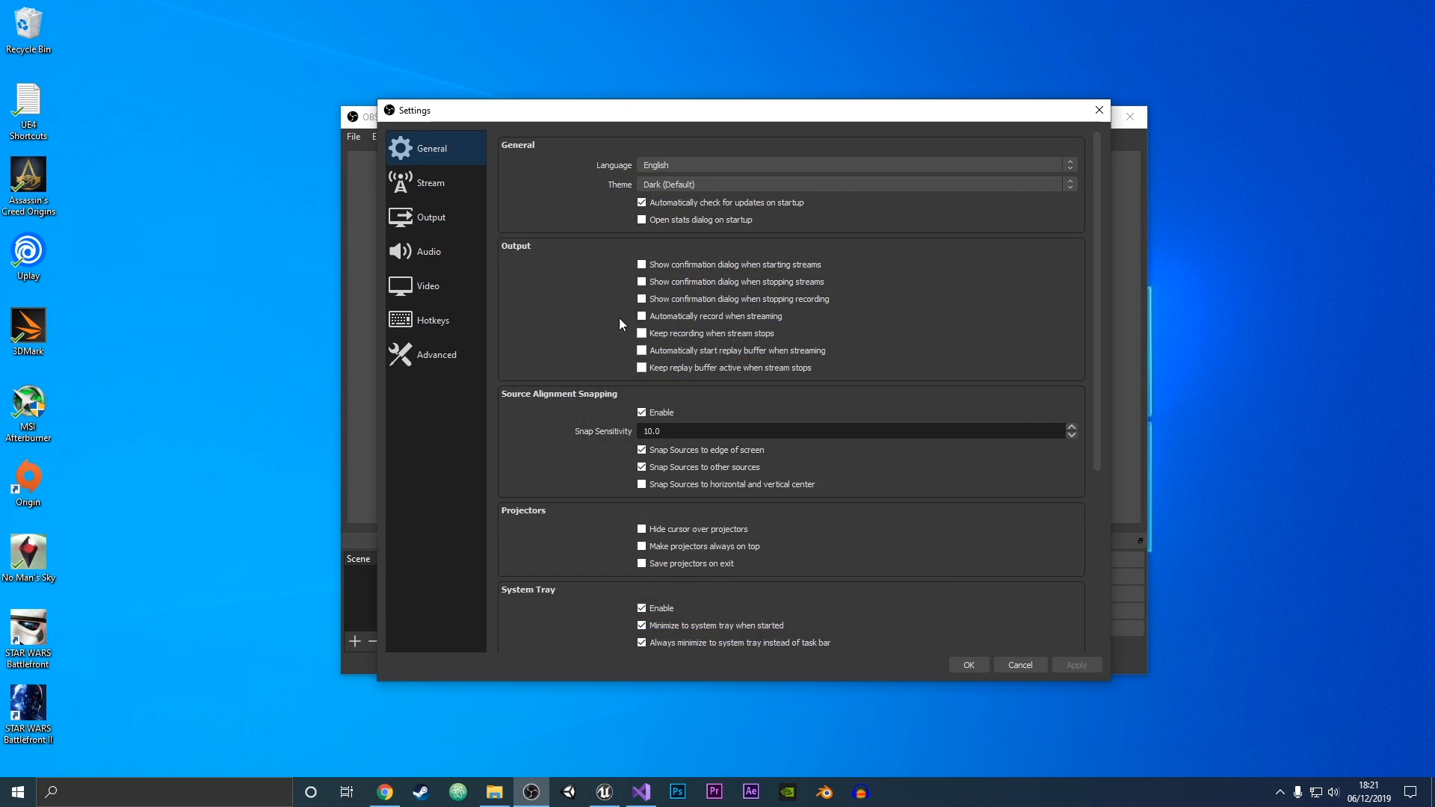
pyautogui.click(436, 354)
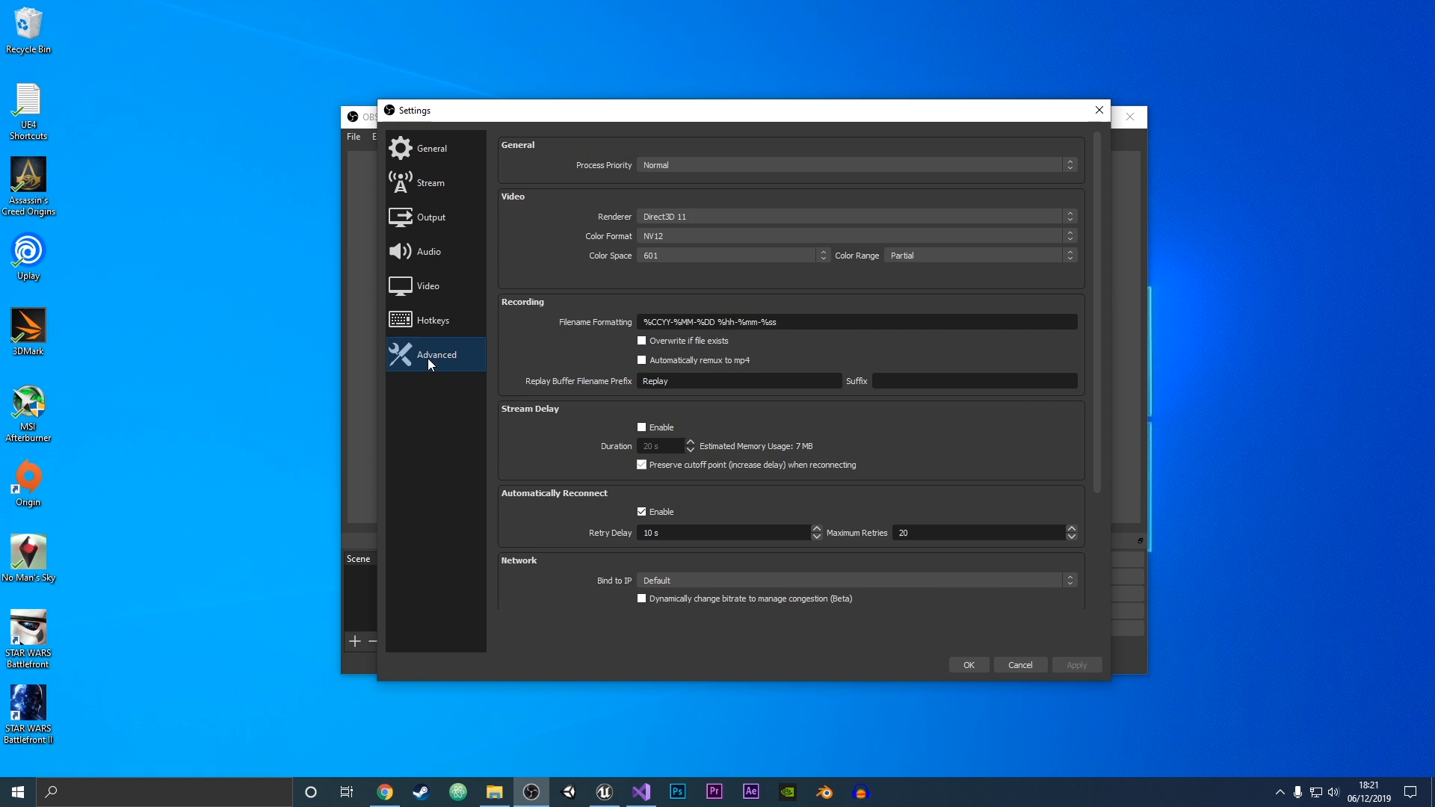
pyautogui.click(428, 252)
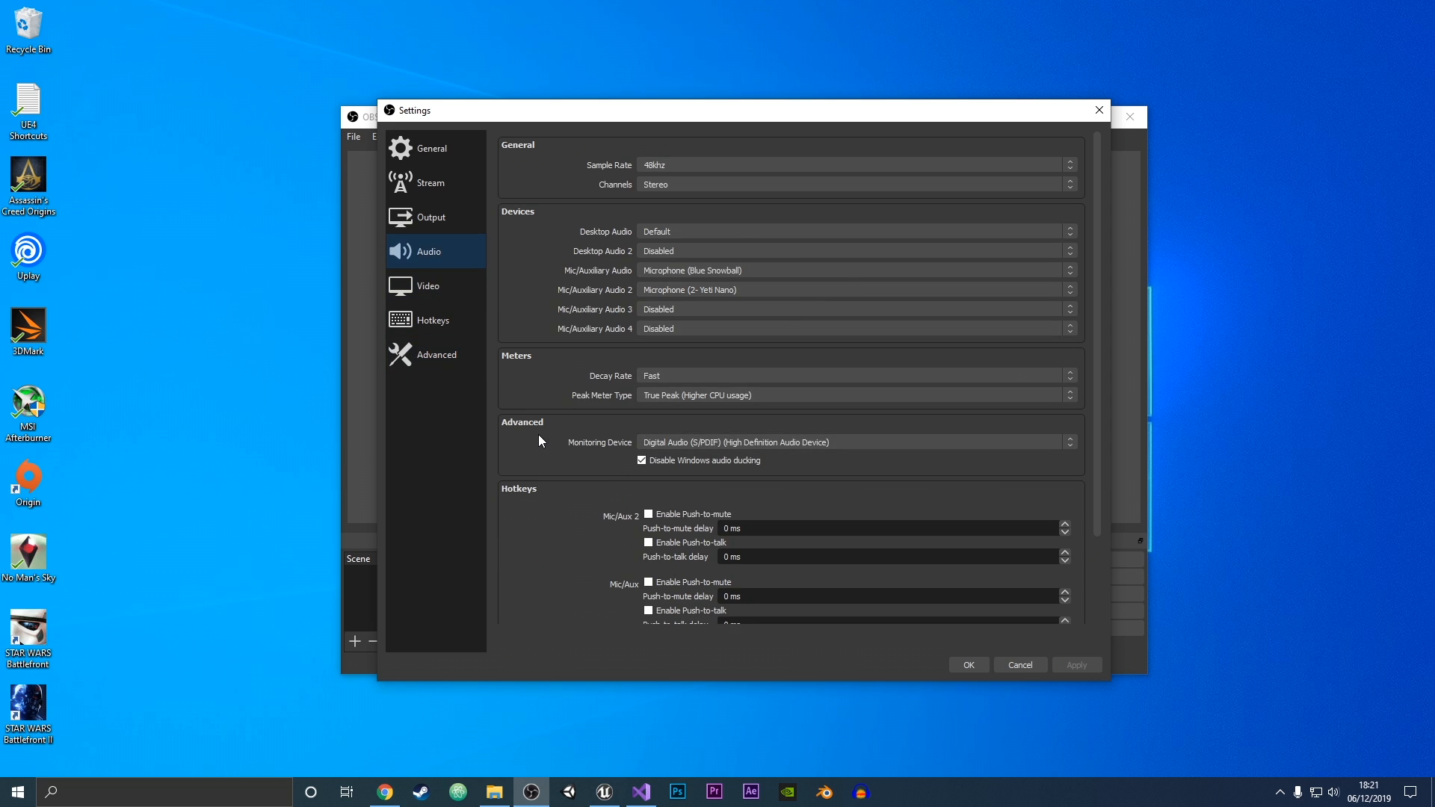
pyautogui.moveTo(779, 160)
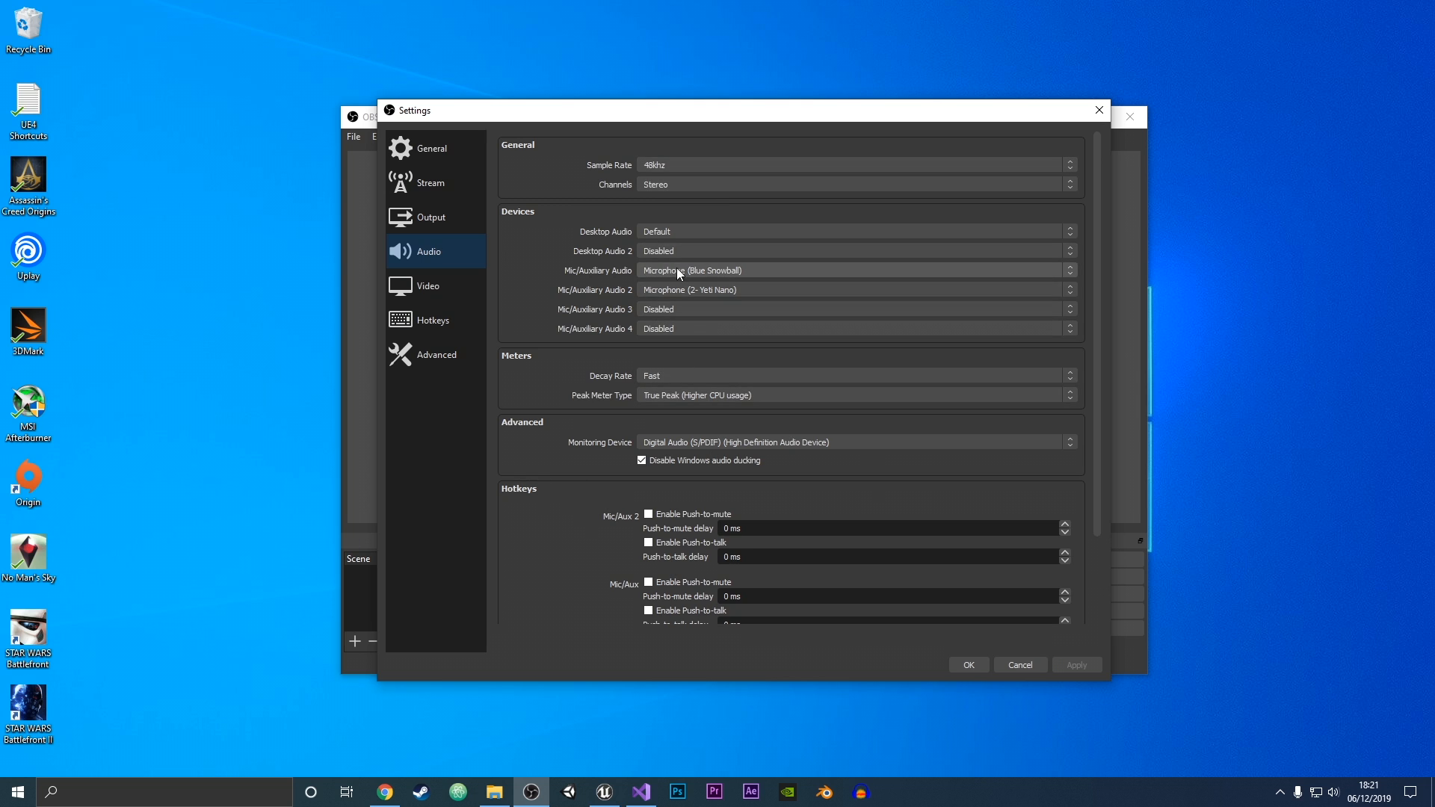
pyautogui.moveTo(755, 295)
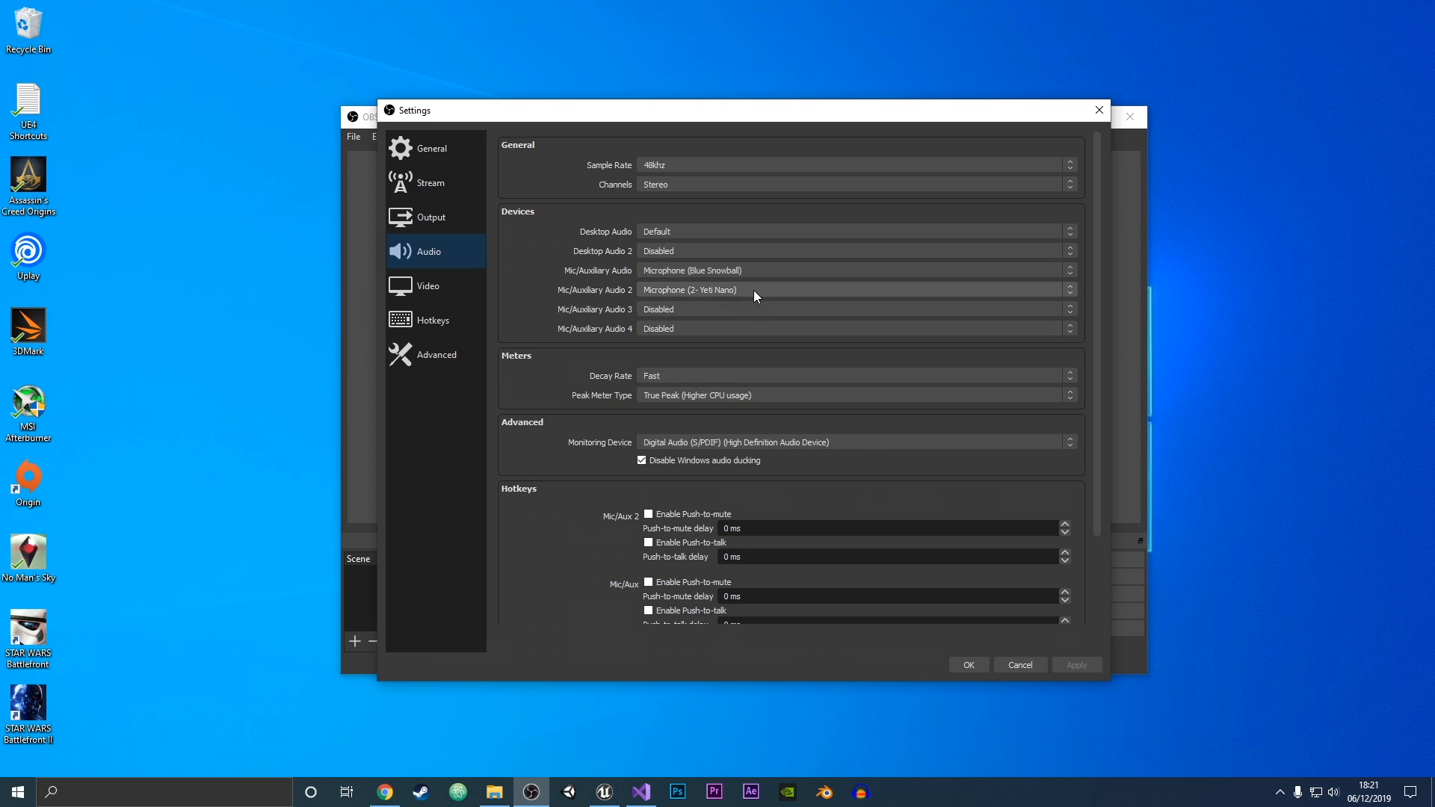
pyautogui.moveTo(679, 295)
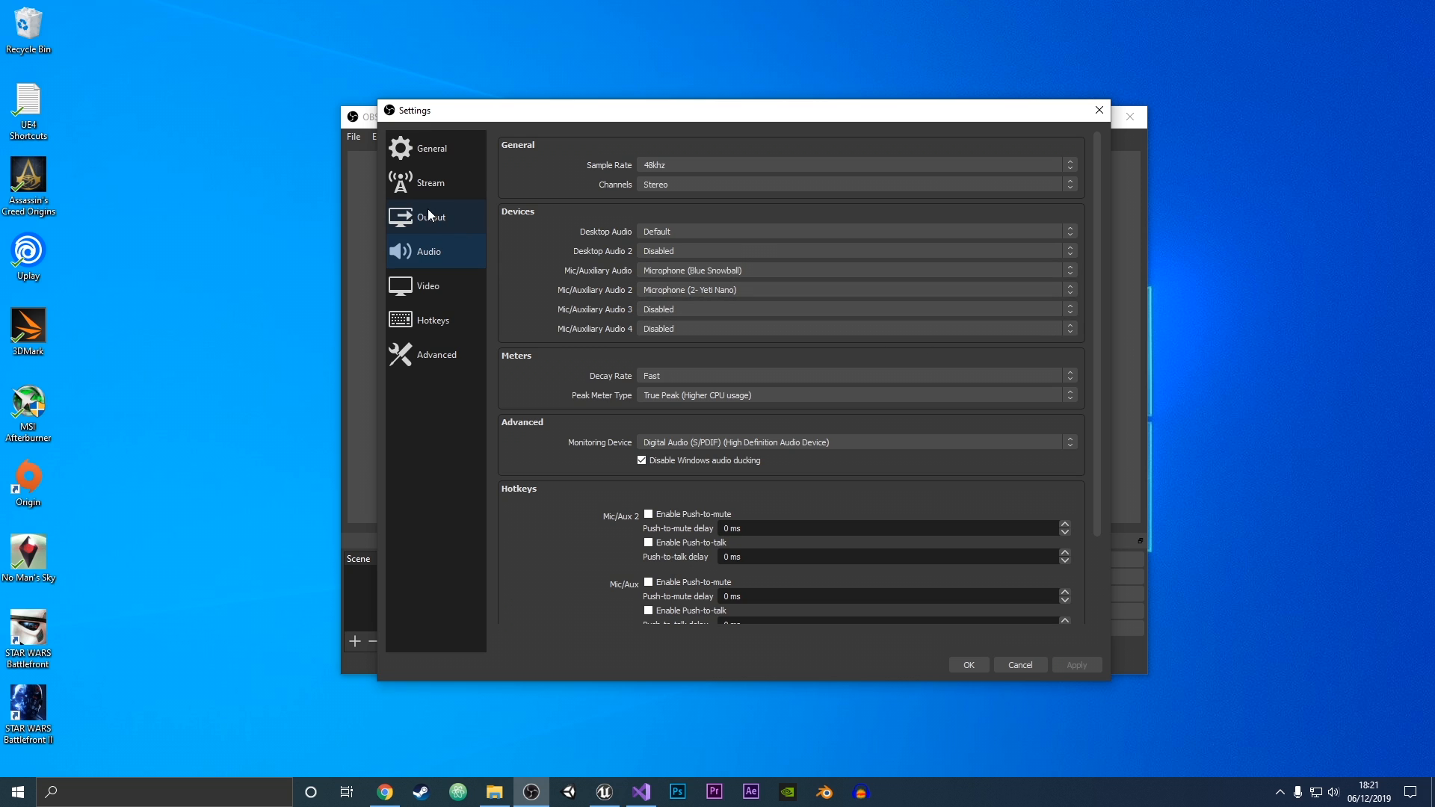
# Step: Enable Audio Track 3 for recording in Output settings and apply
pyautogui.click(430, 217)
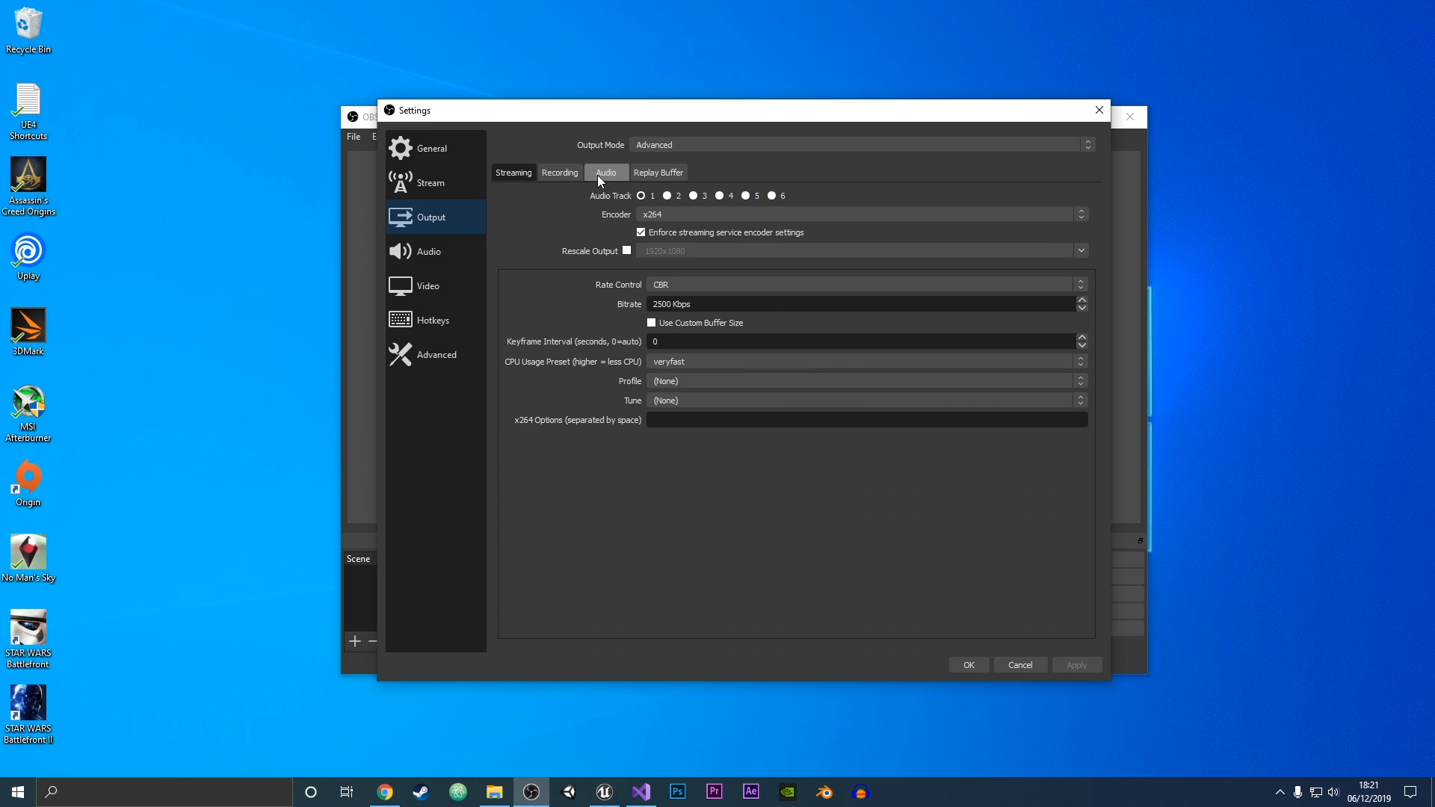
pyautogui.click(559, 172)
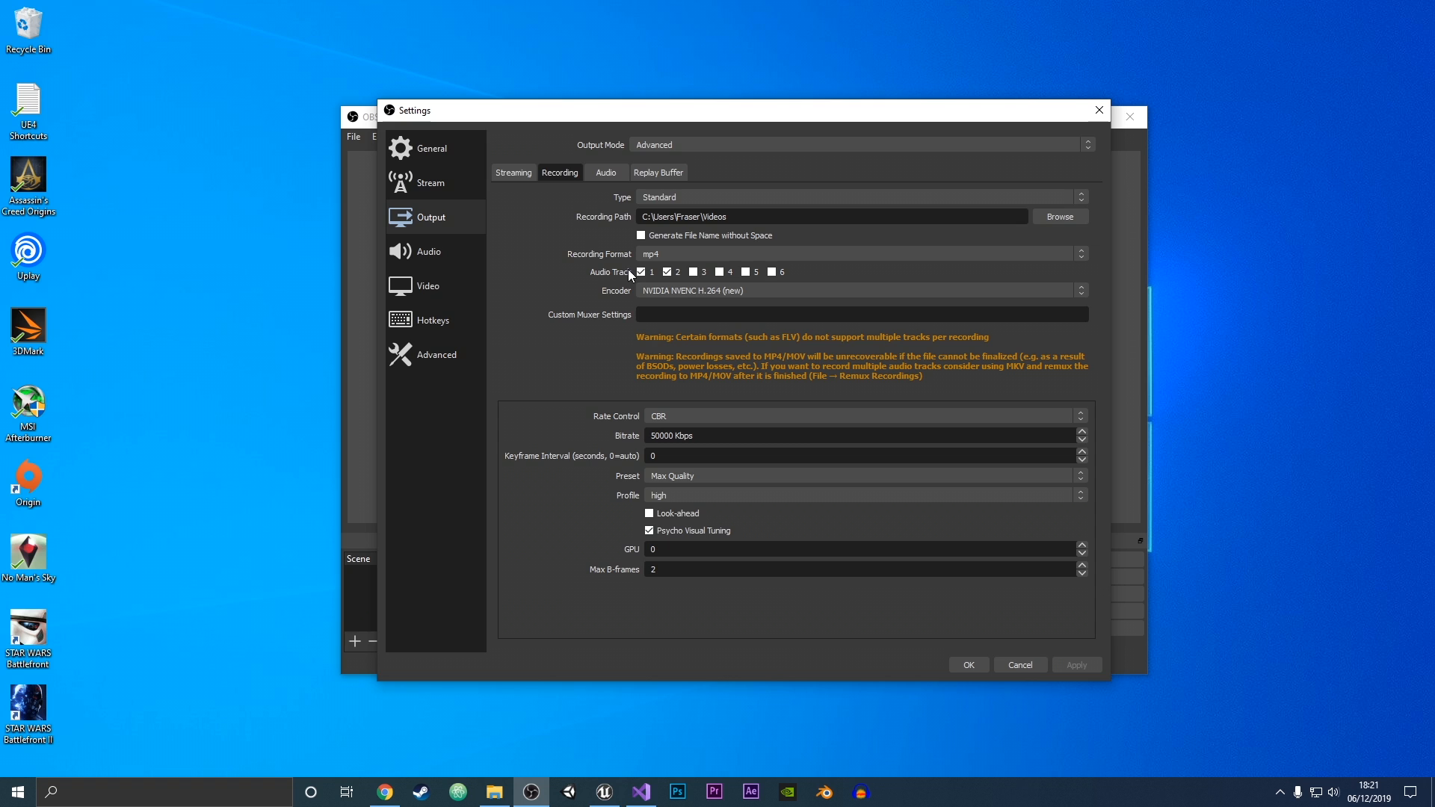
pyautogui.click(690, 272)
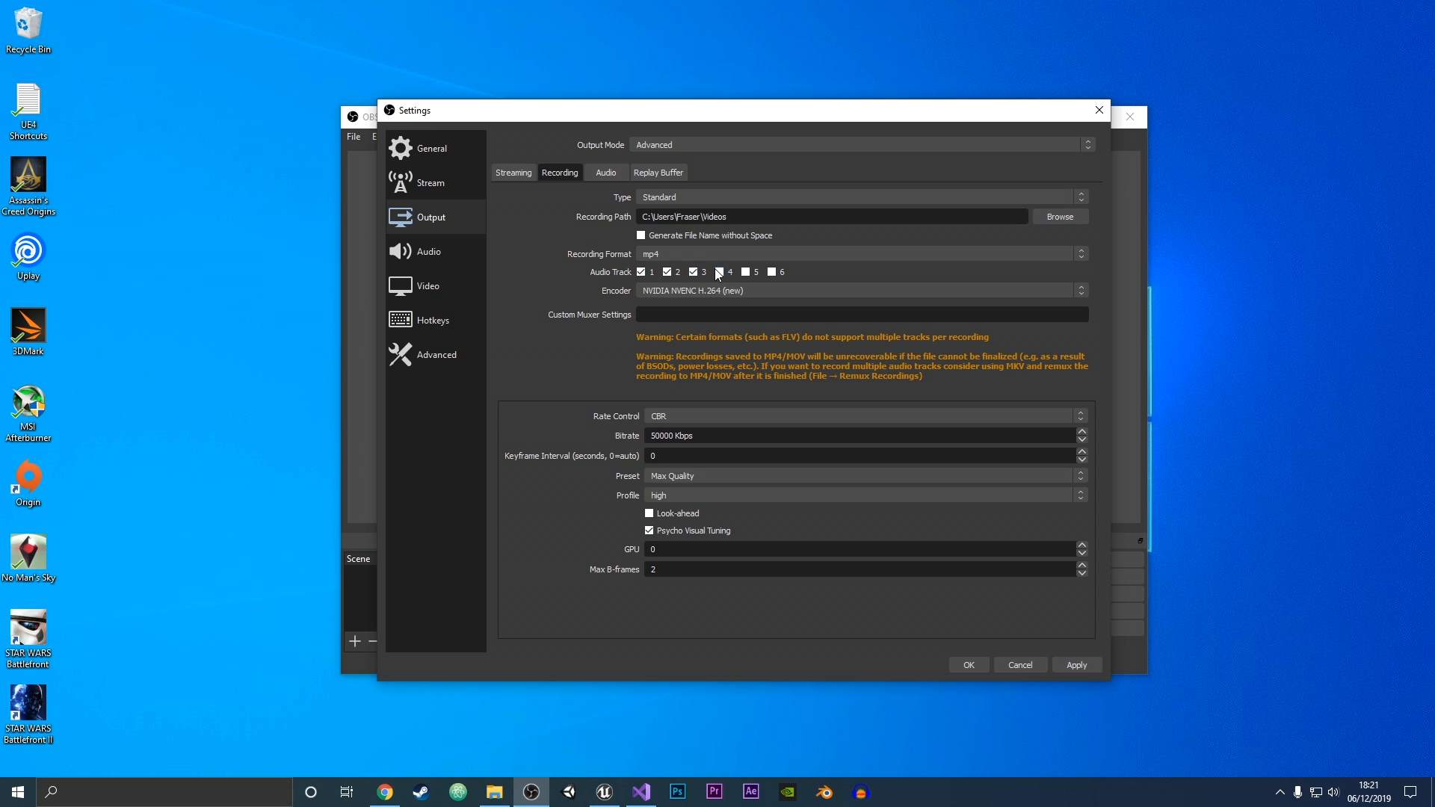
pyautogui.click(719, 272)
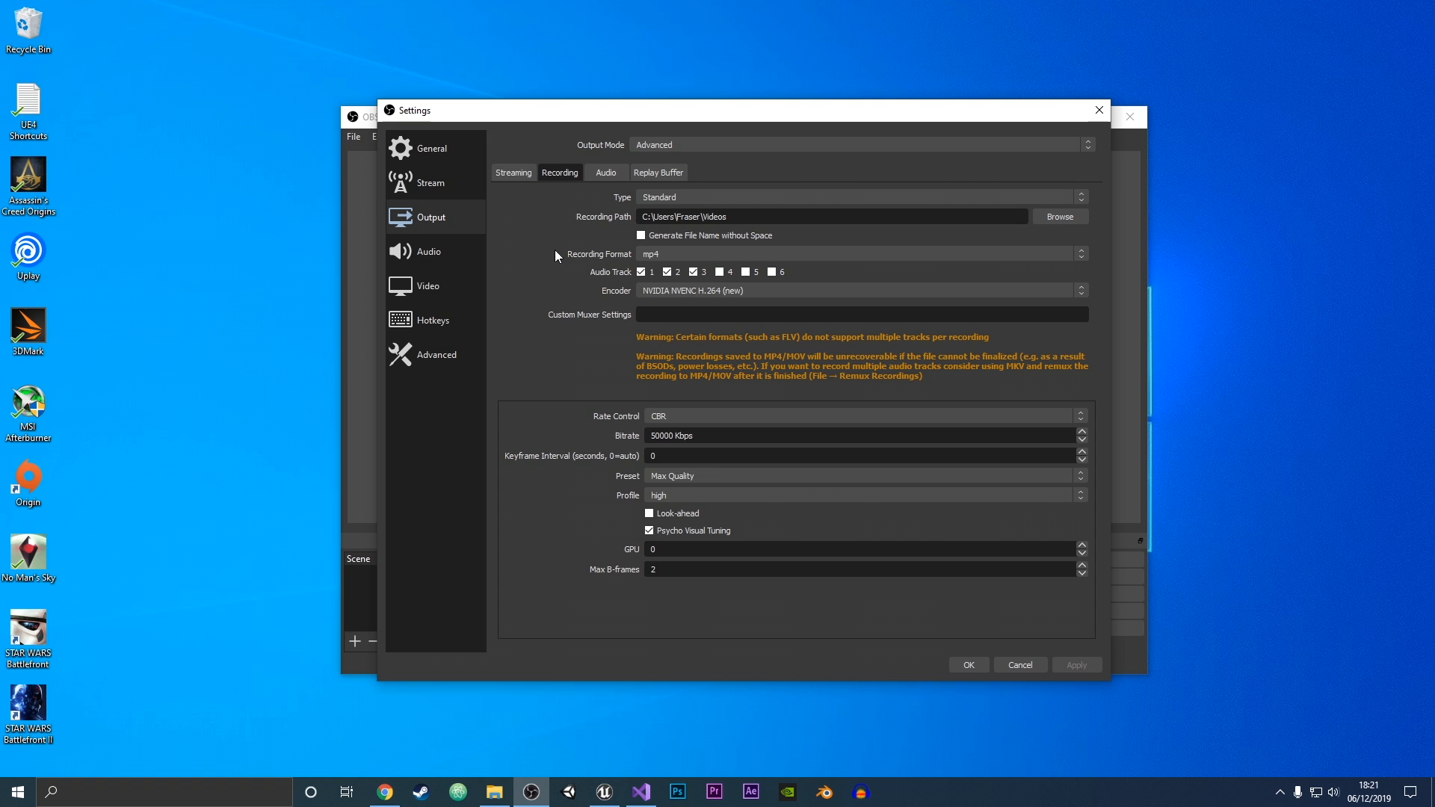
# Step: Review the audio track bitrates, return to Recording, and save settings with OK
pyautogui.click(605, 172)
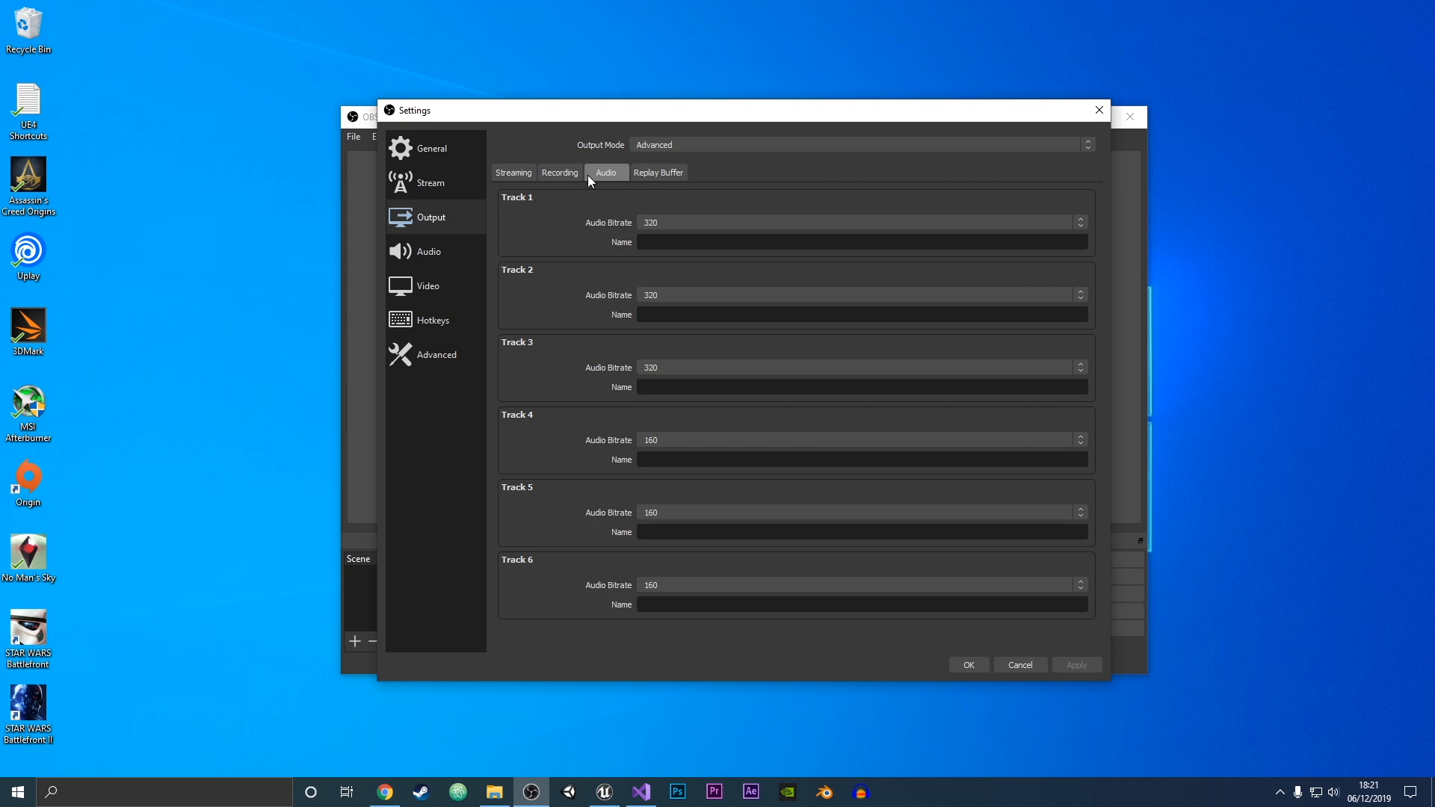
pyautogui.click(559, 172)
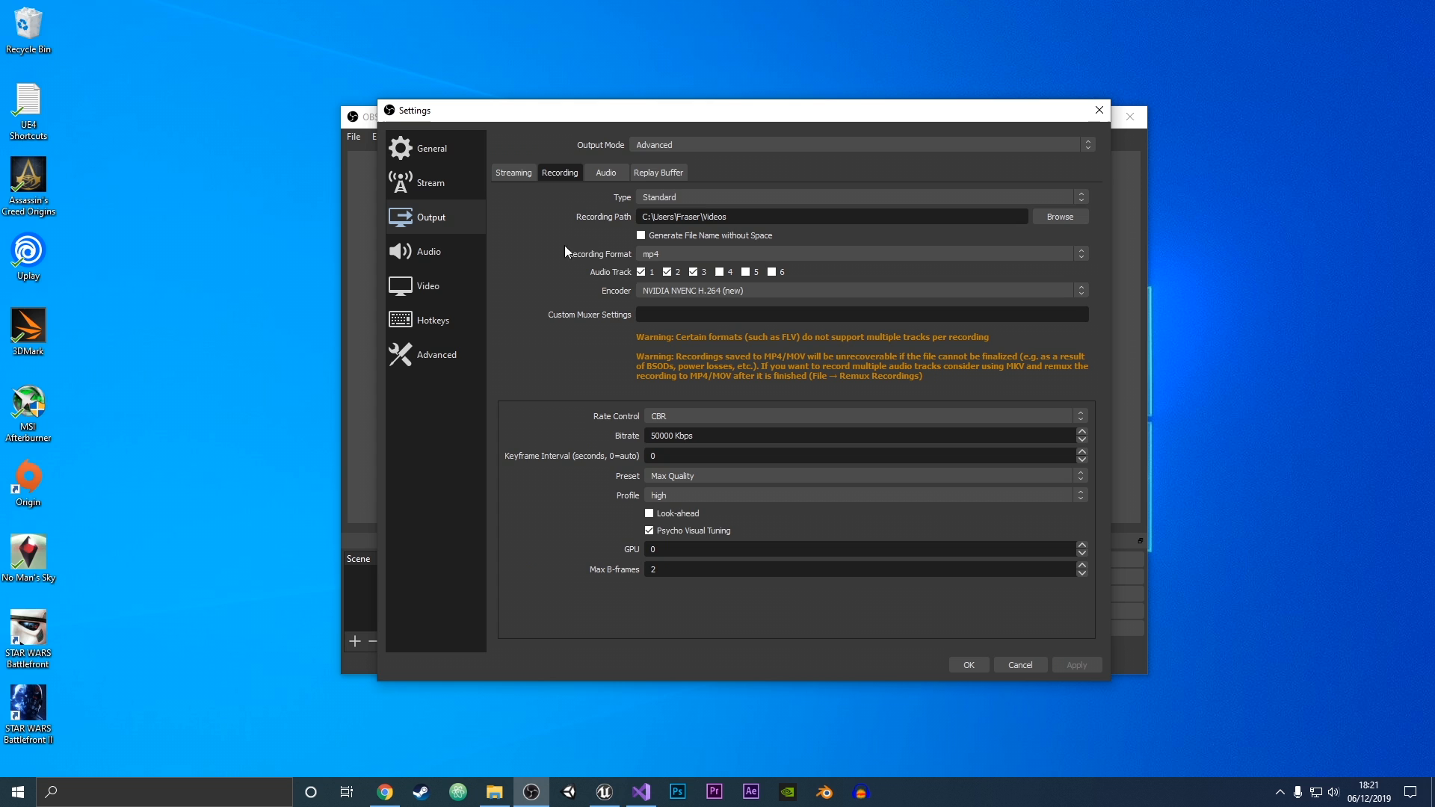
pyautogui.moveTo(969, 665)
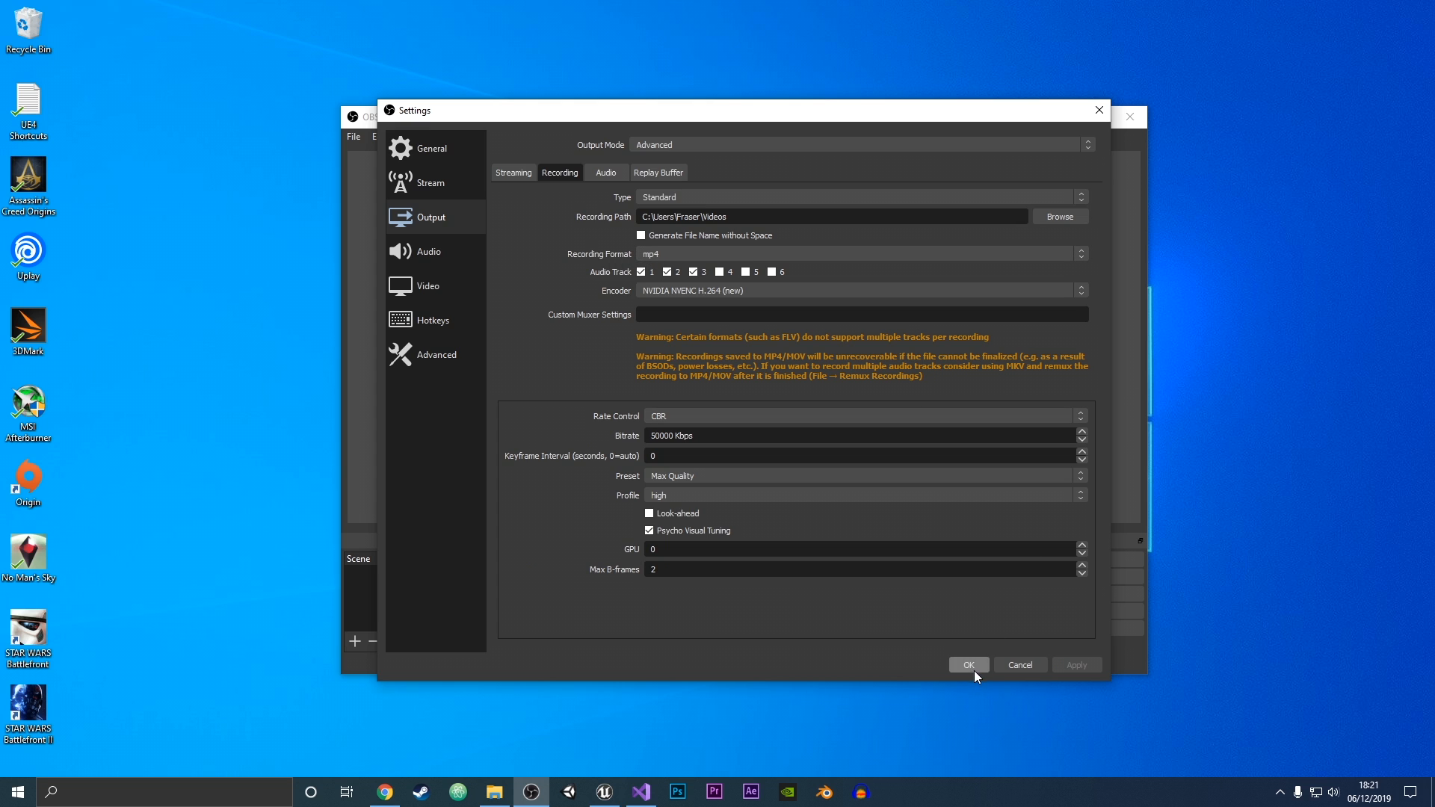
pyautogui.click(967, 664)
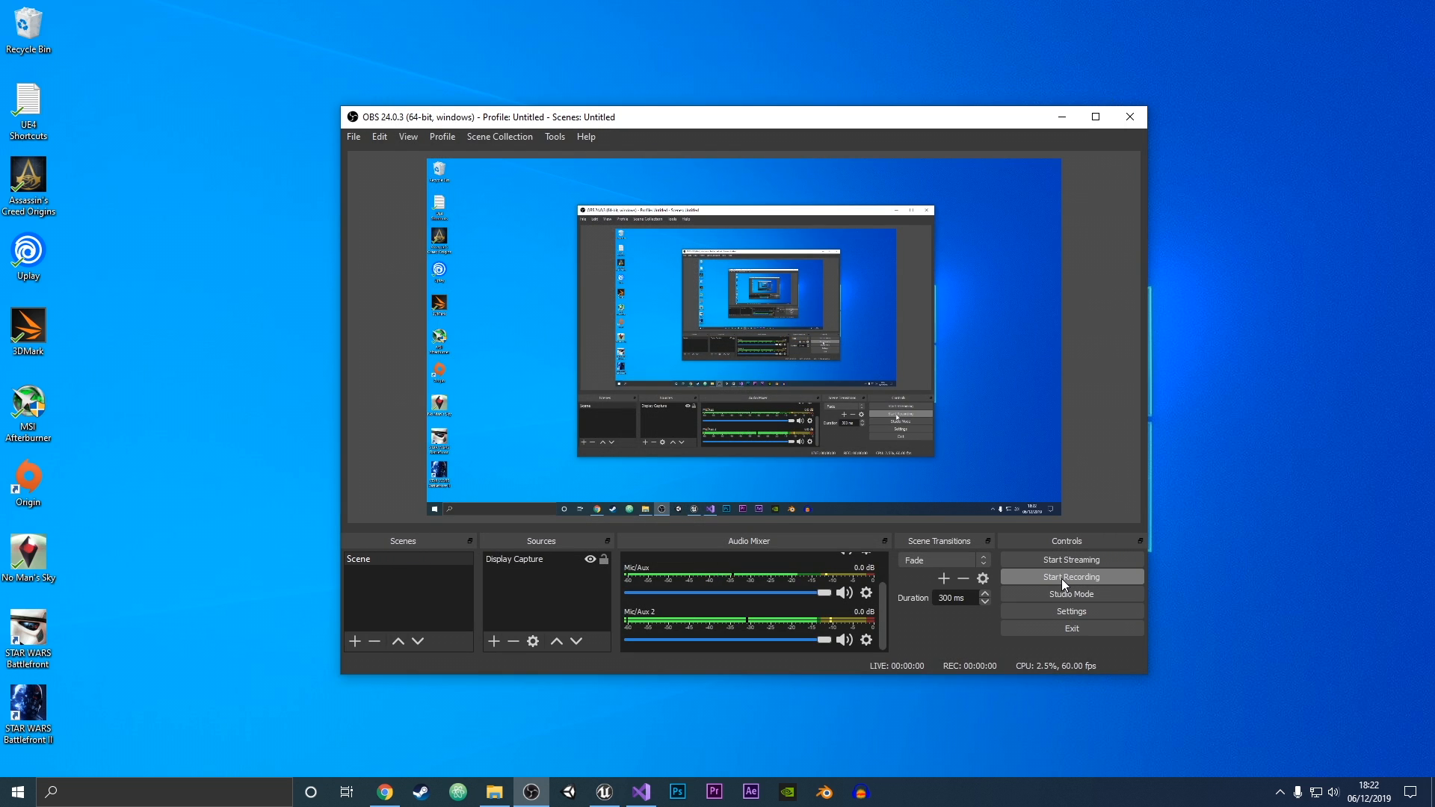
# Step: Record a roughly nine-second test clip, then stop recording
pyautogui.click(1071, 576)
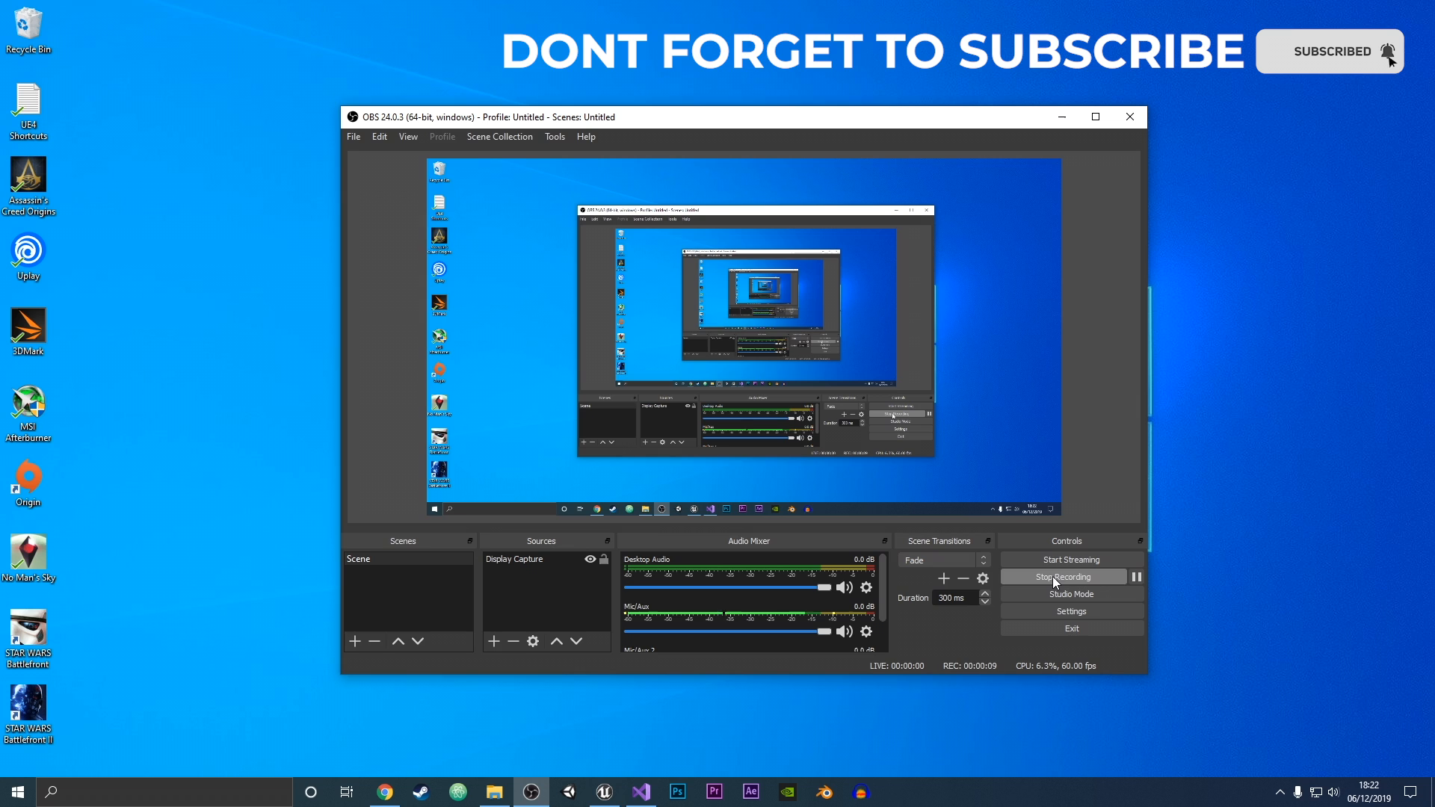
pyautogui.click(1063, 577)
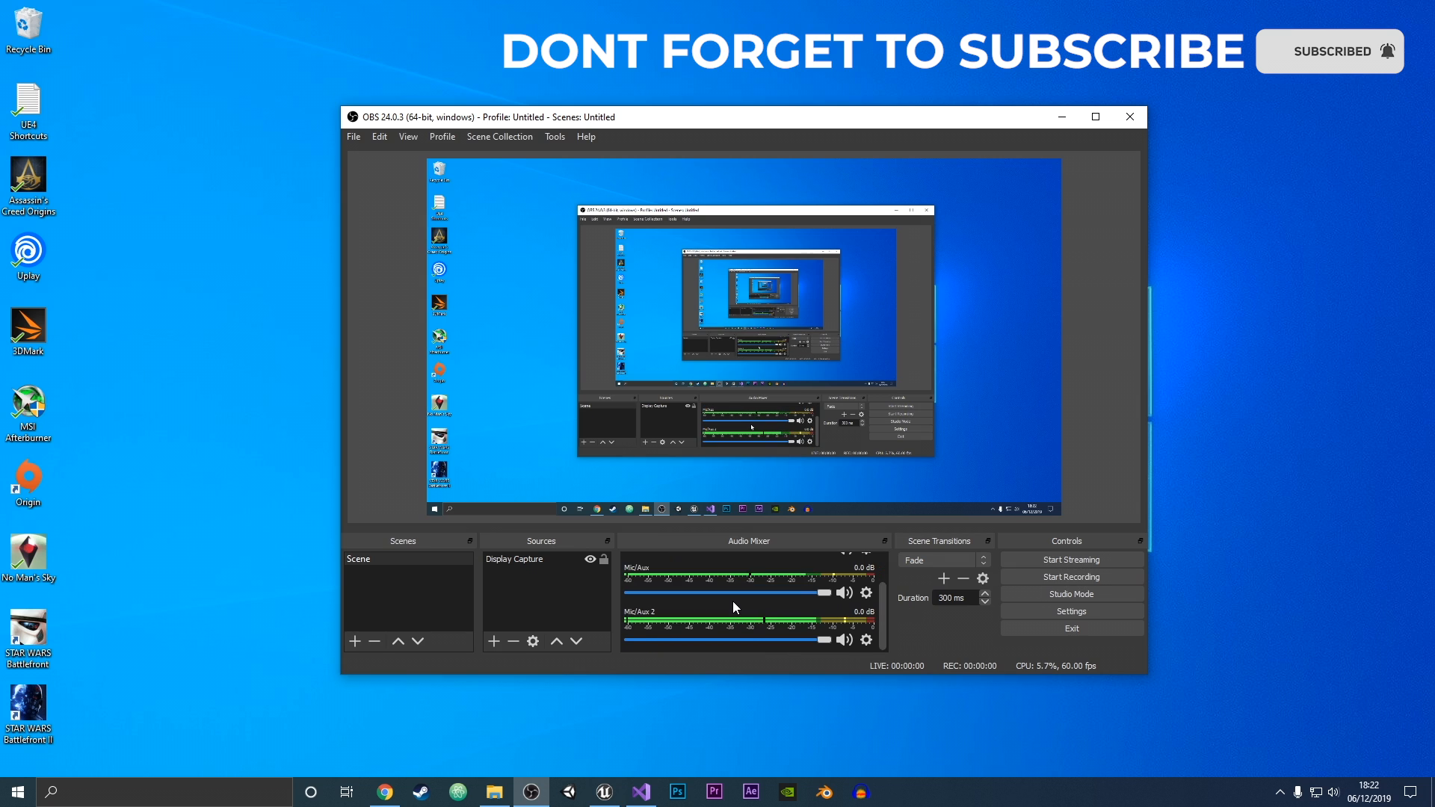